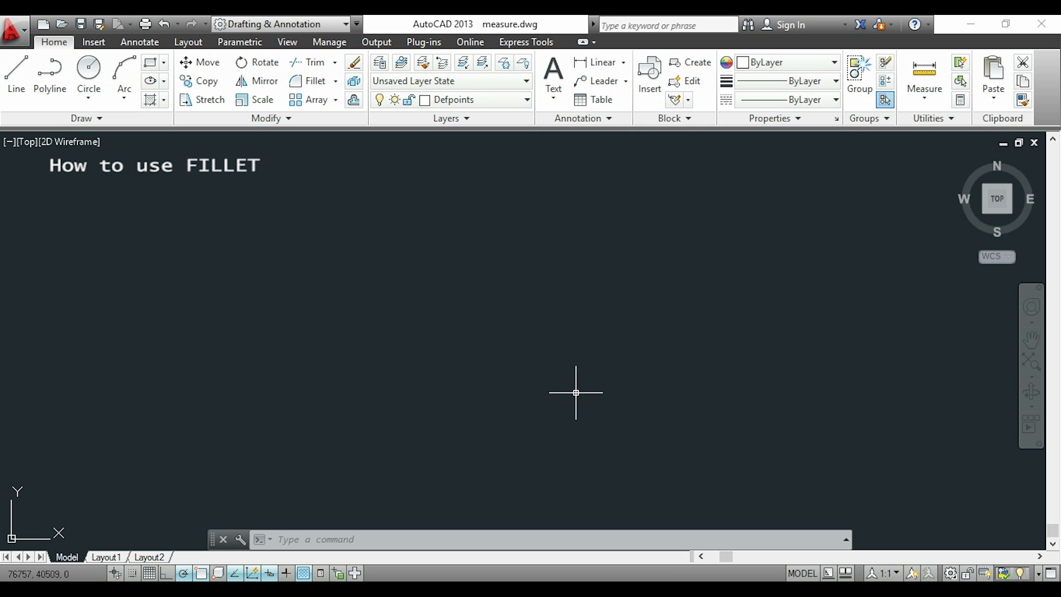
# Draw a 100 by 50 rectangle from four separate lines
pyautogui.click(14, 71)
pyautogui.write('100')
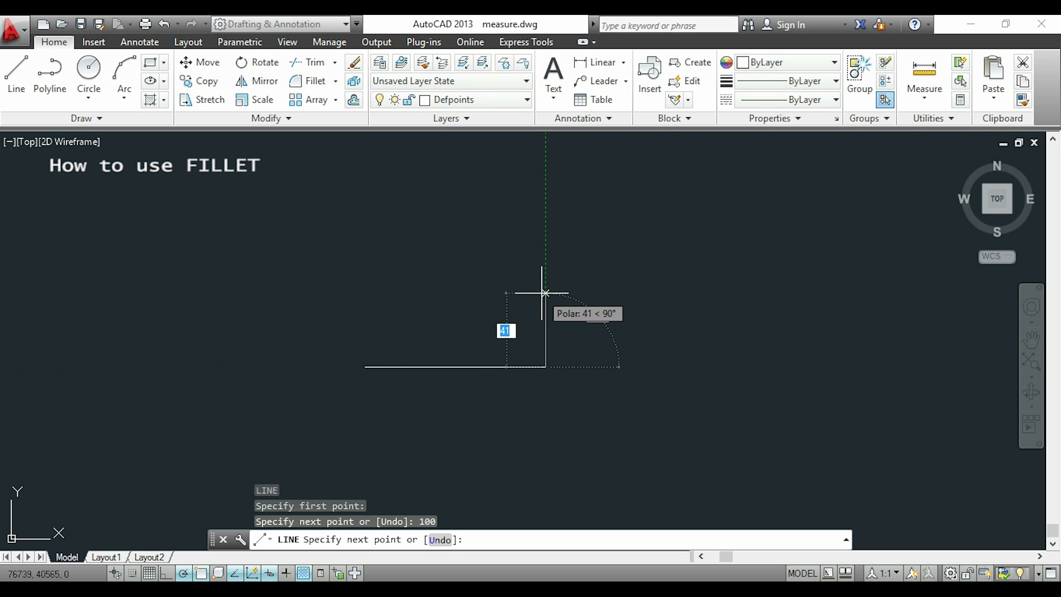
pyautogui.write('50')
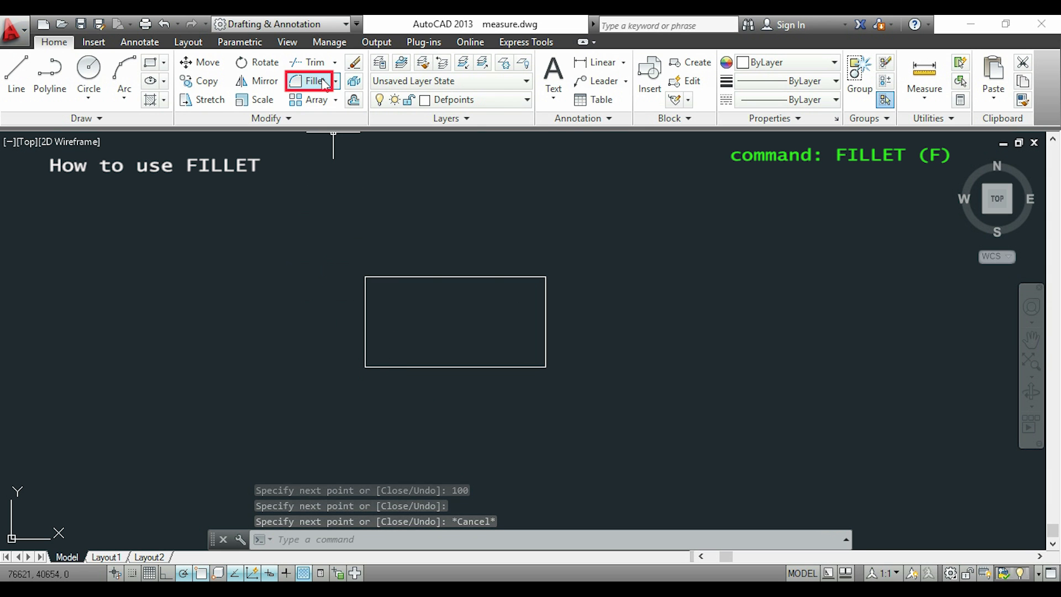
# Fillet the open top-left corner with radius 0 to join its two lines sharply
pyautogui.click(313, 80)
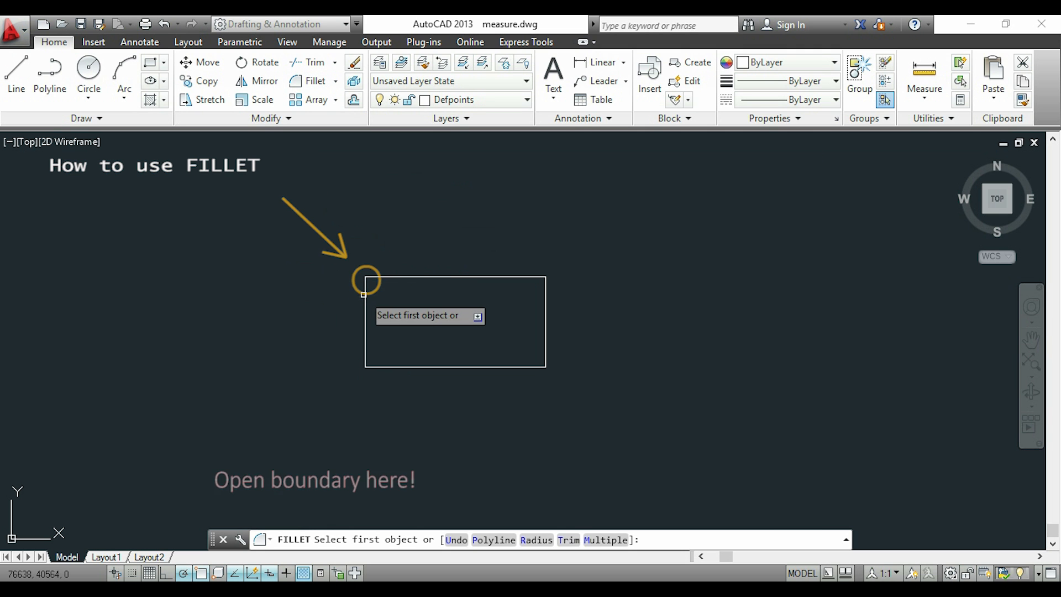
pyautogui.click(364, 292)
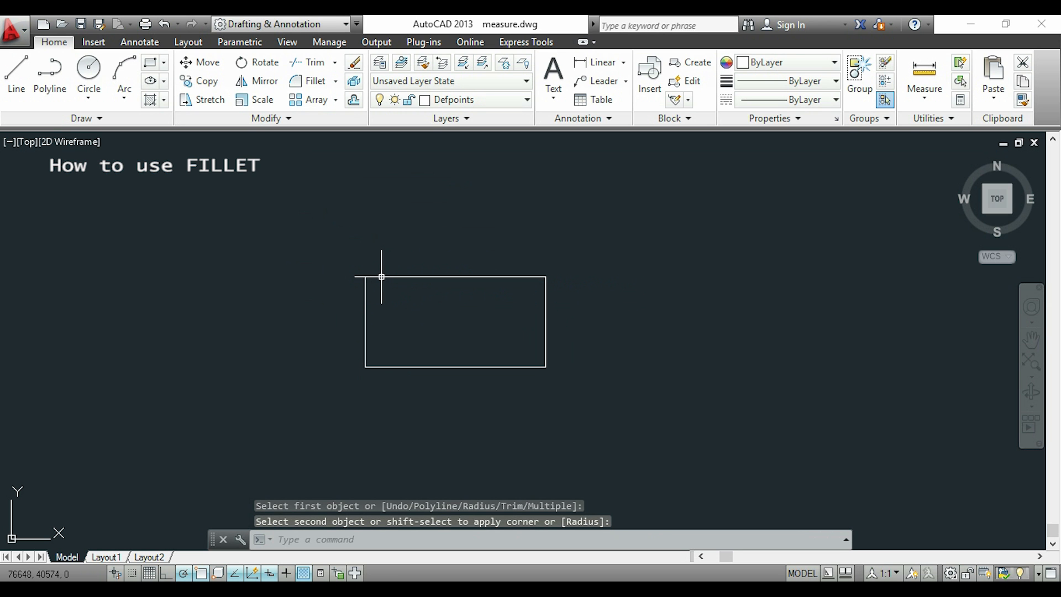
pyautogui.moveTo(390, 292)
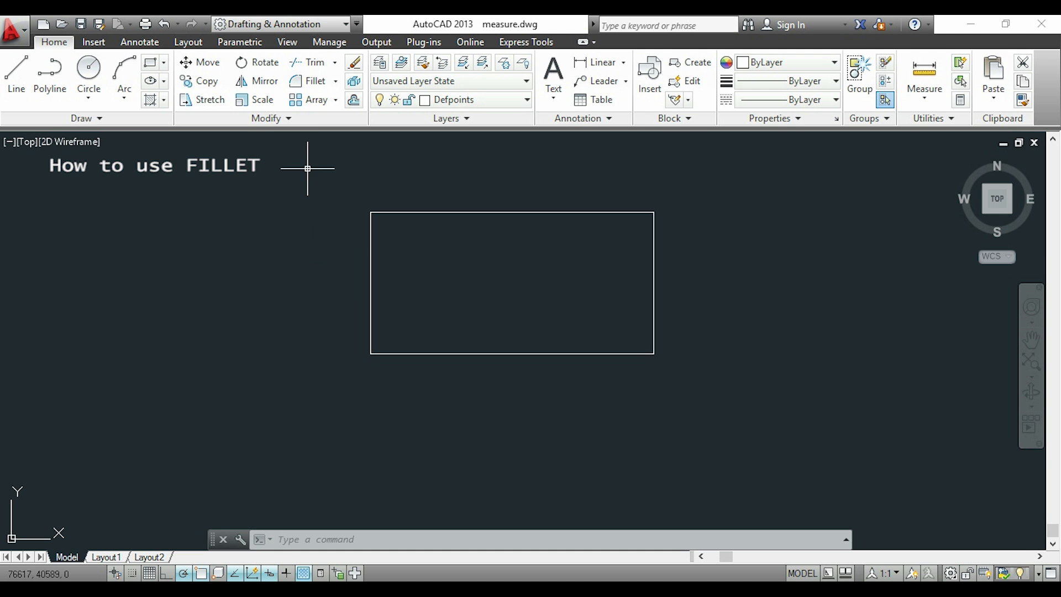
# Fillet the top-left corner with radius 10 using the top and left lines
pyautogui.click(313, 81)
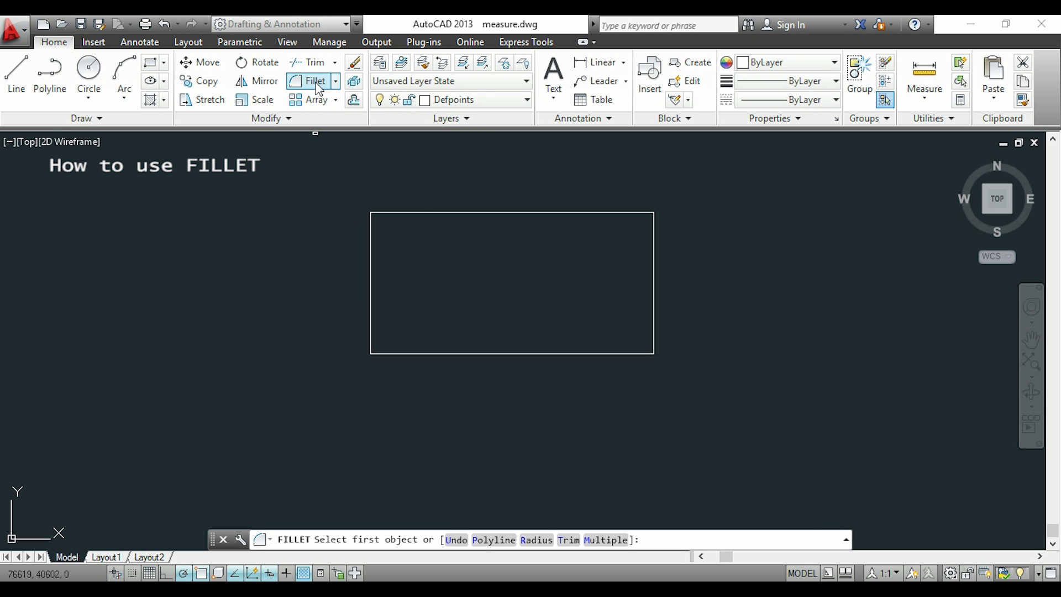
pyautogui.moveTo(301, 188)
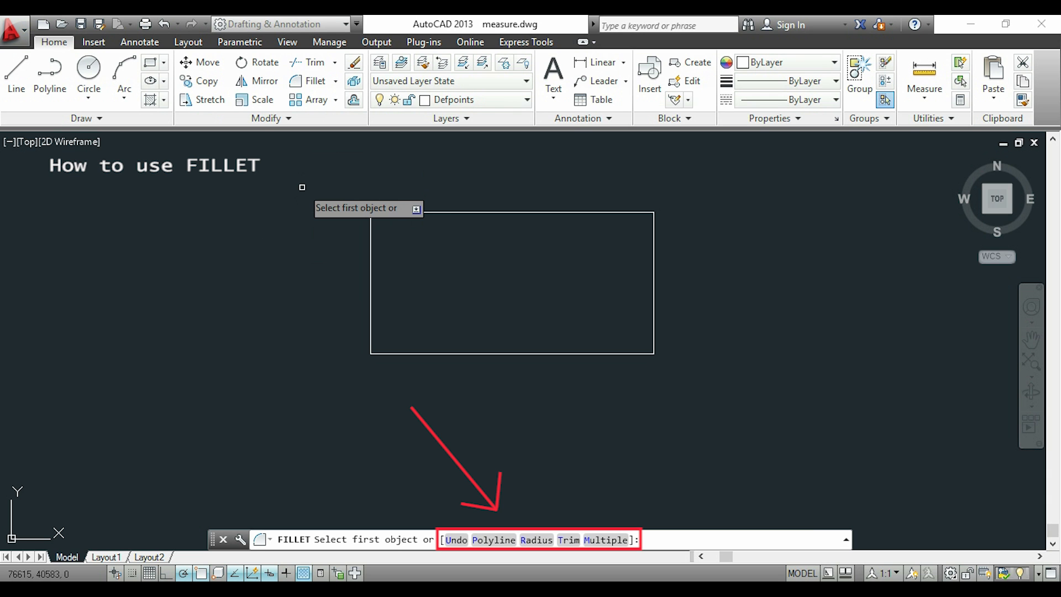
pyautogui.write('r')
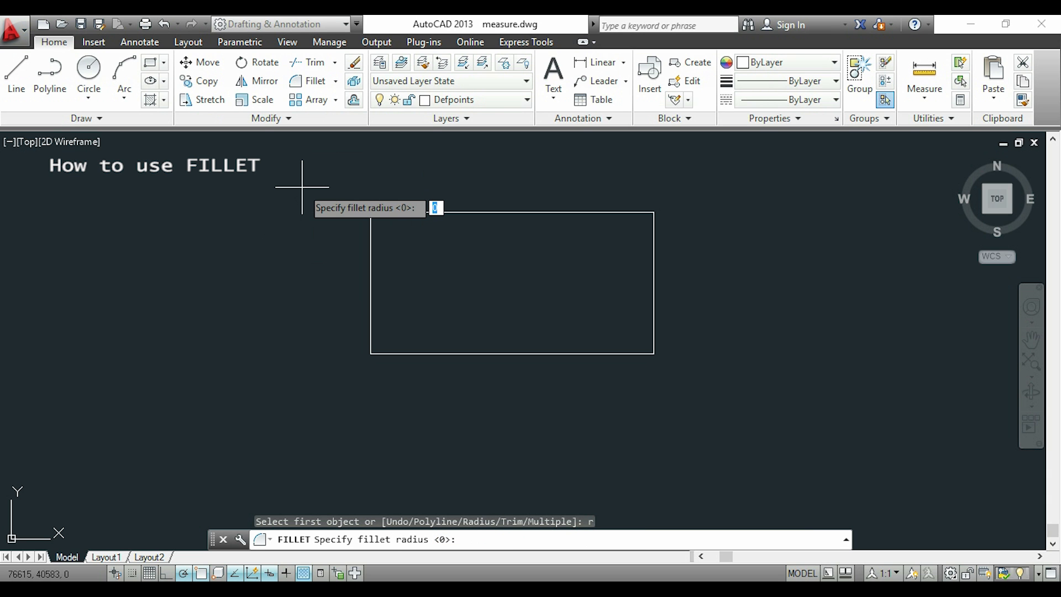
pyautogui.write('10')
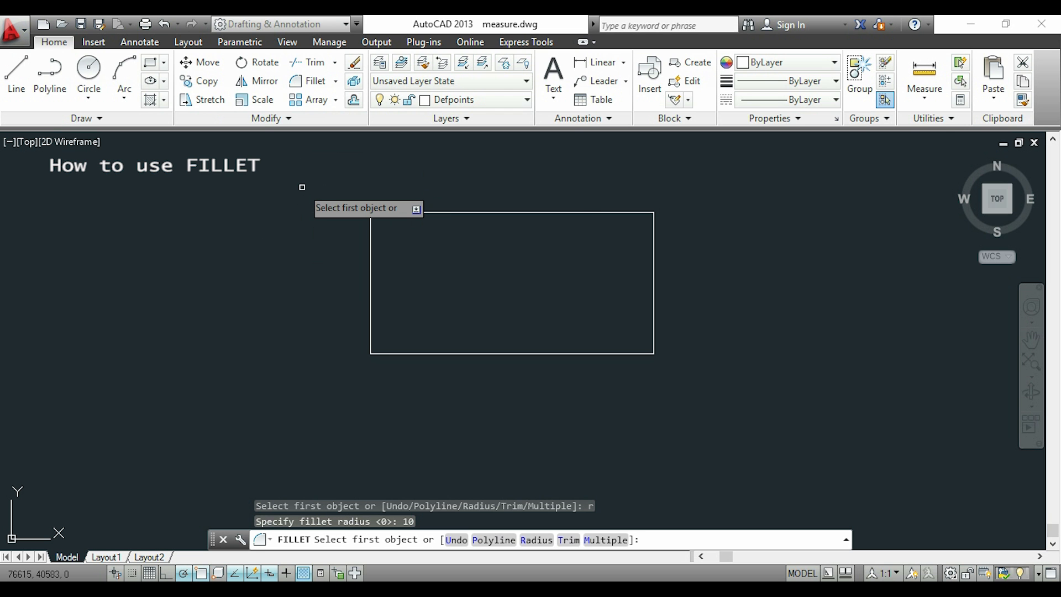
pyautogui.moveTo(373, 233)
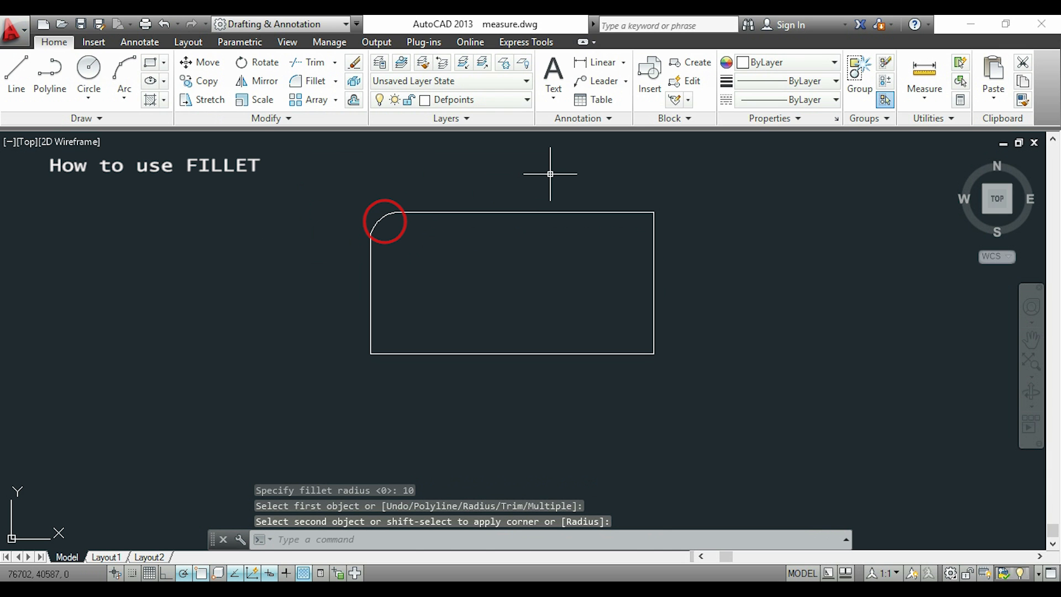
pyautogui.click(385, 221)
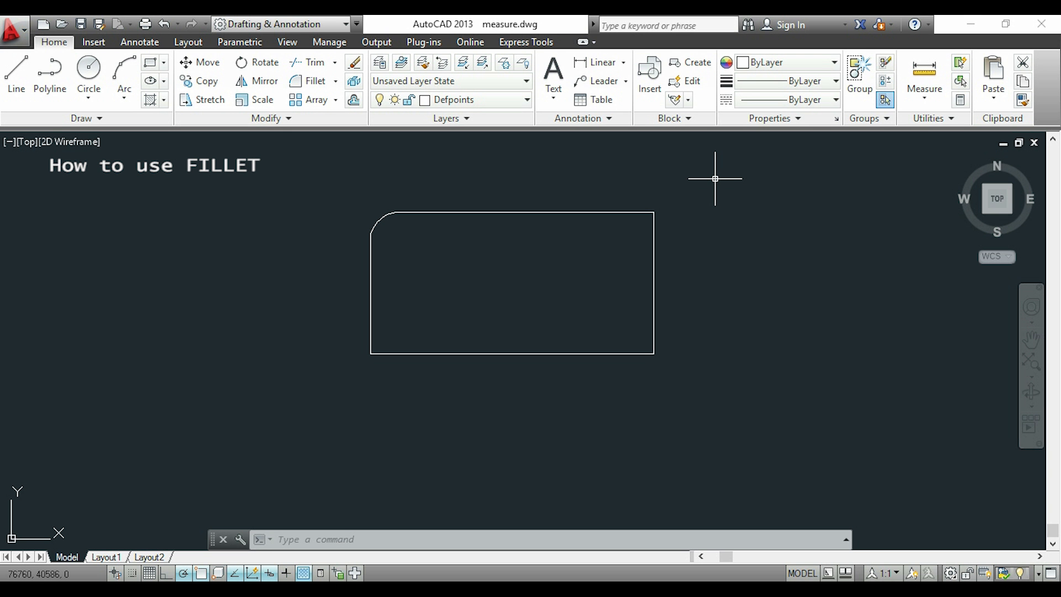
# Fillet the top-right corner with radius 10, then set the fillet radius to 20
pyautogui.click(314, 81)
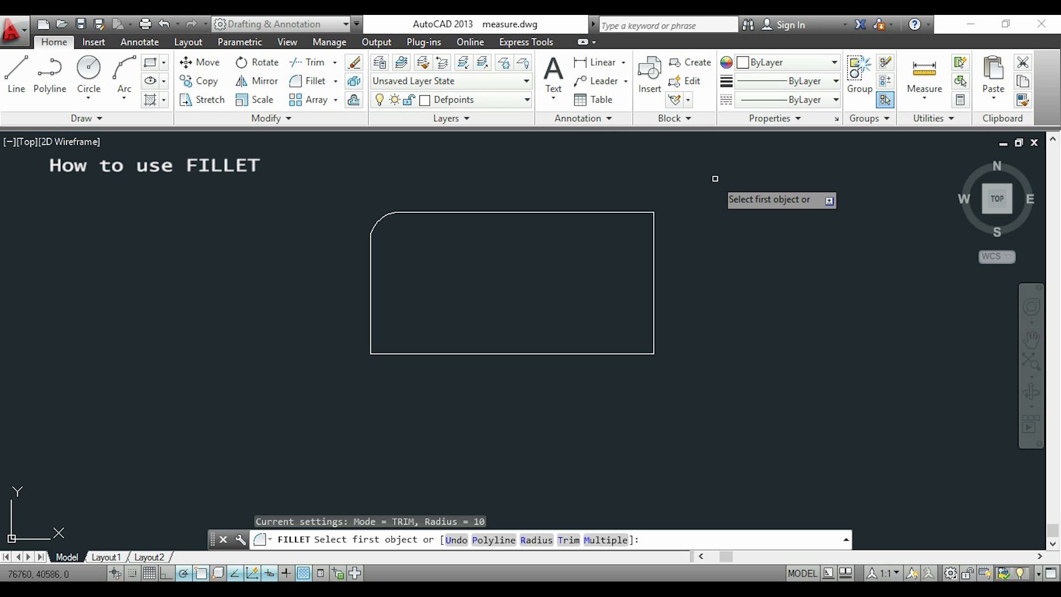
pyautogui.click(521, 212)
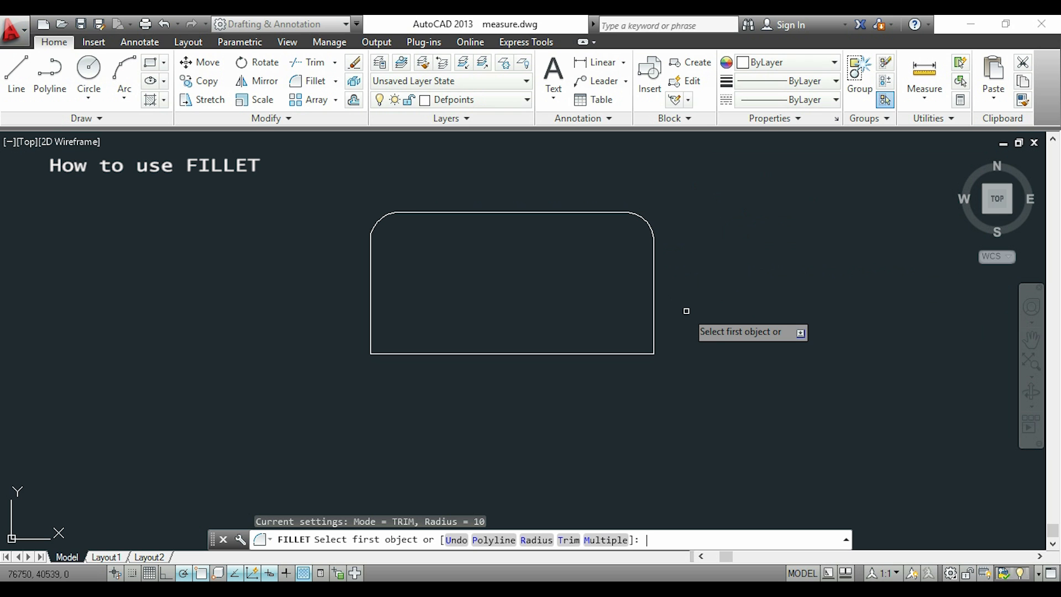
pyautogui.write('r')
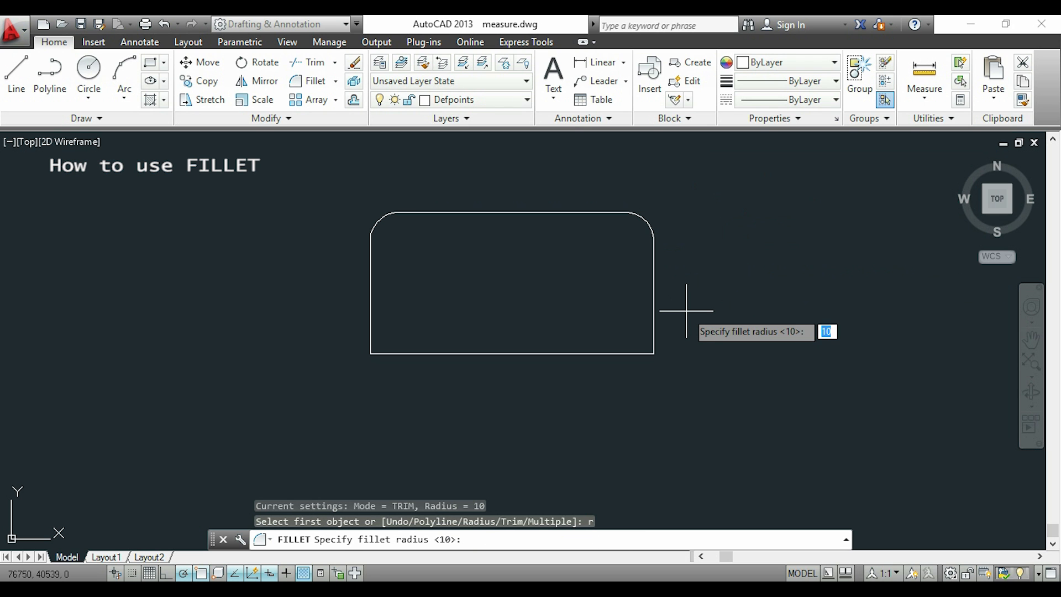
pyautogui.write('20')
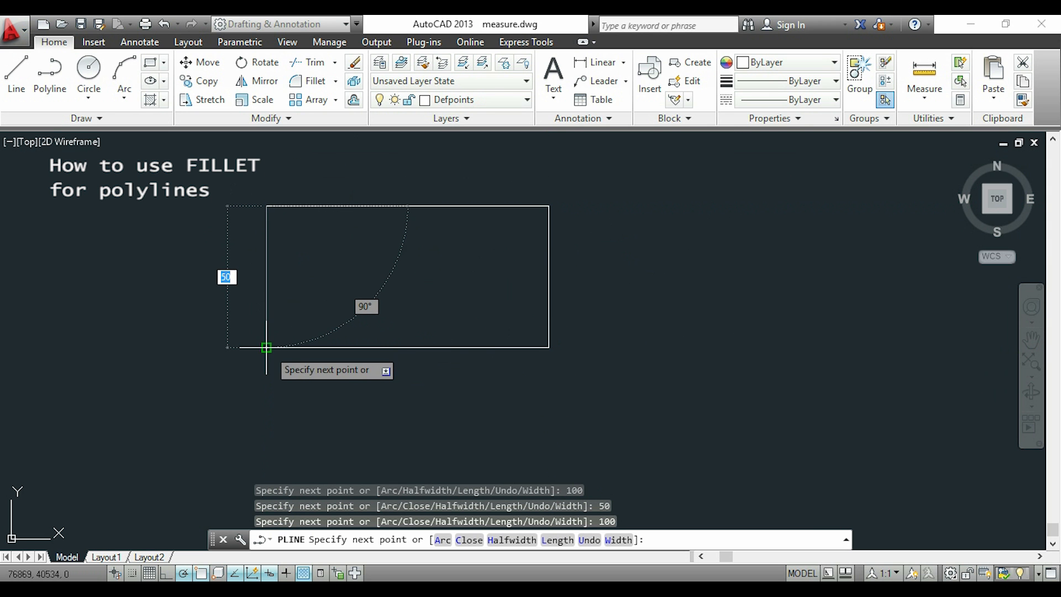
# Close the polyline rectangle and fillet all four corners with the Polyline option
pyautogui.click(266, 347)
pyautogui.write('f')
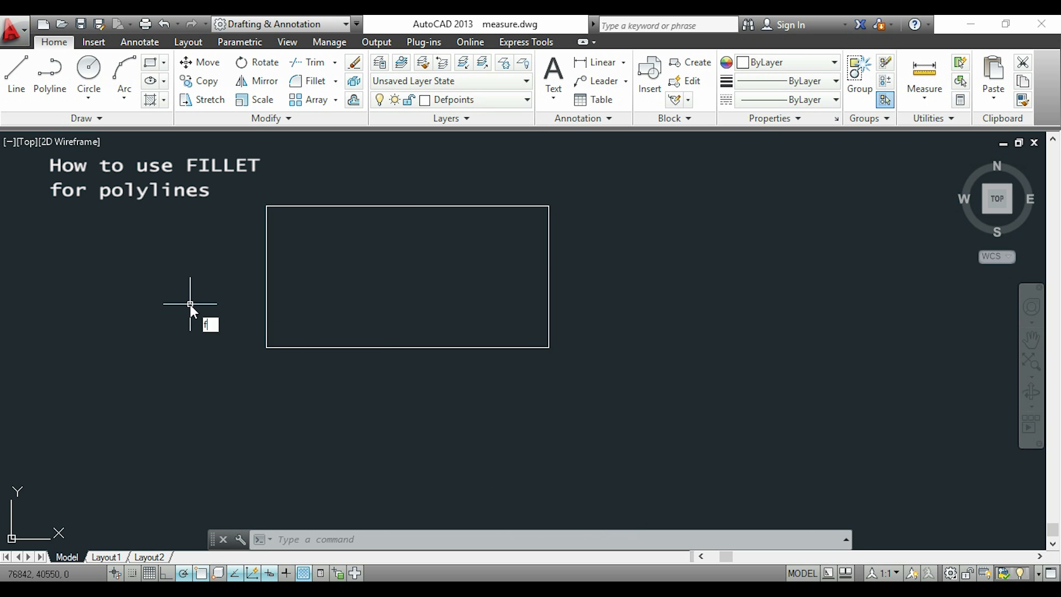
pyautogui.click(314, 81)
pyautogui.write('10')
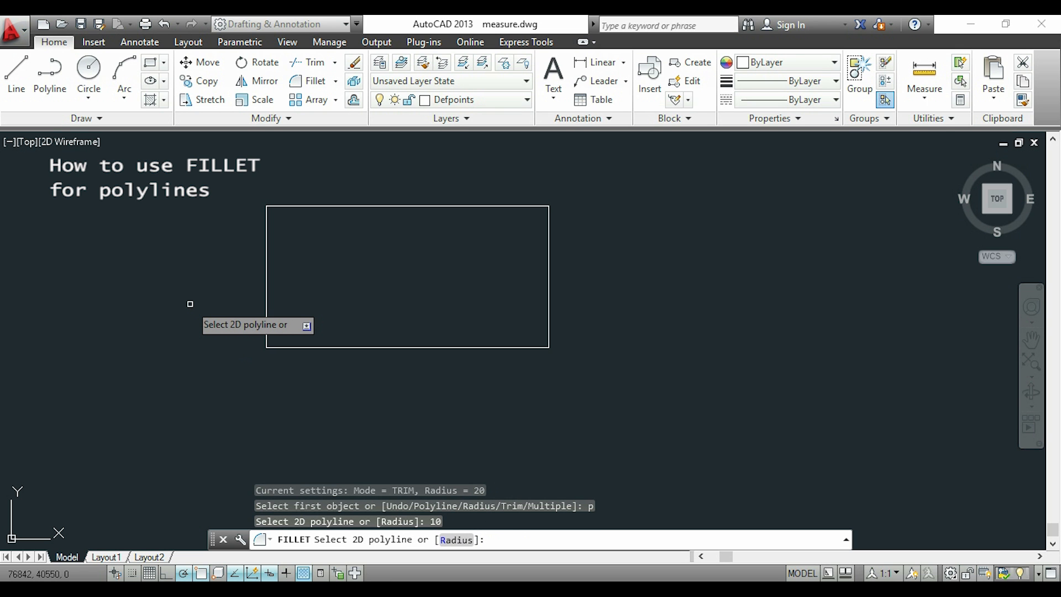
pyautogui.click(423, 204)
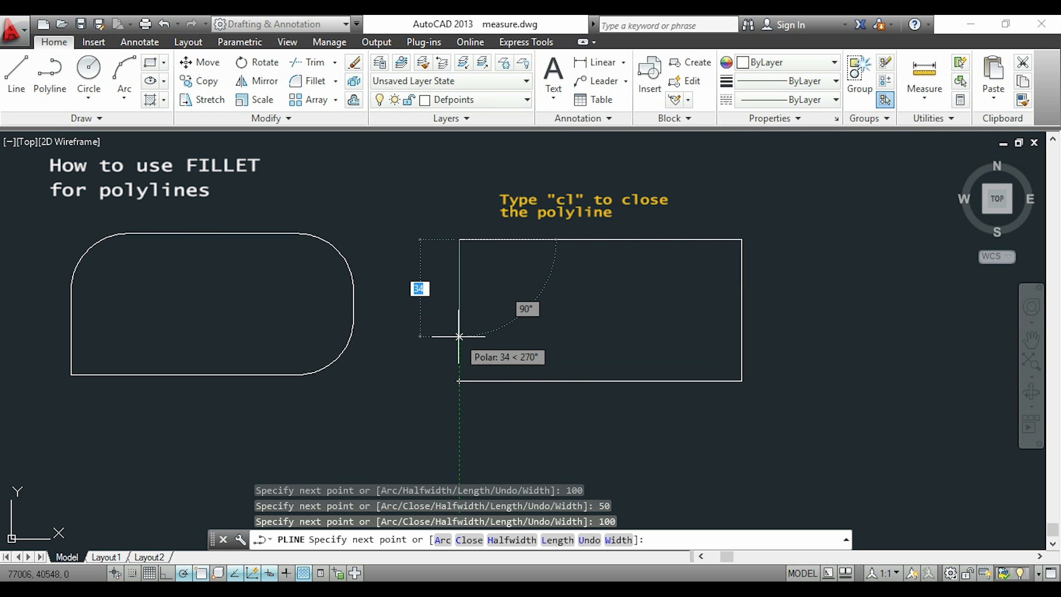
# Close the second polyline rectangle and fillet every corner at once
pyautogui.write('cl')
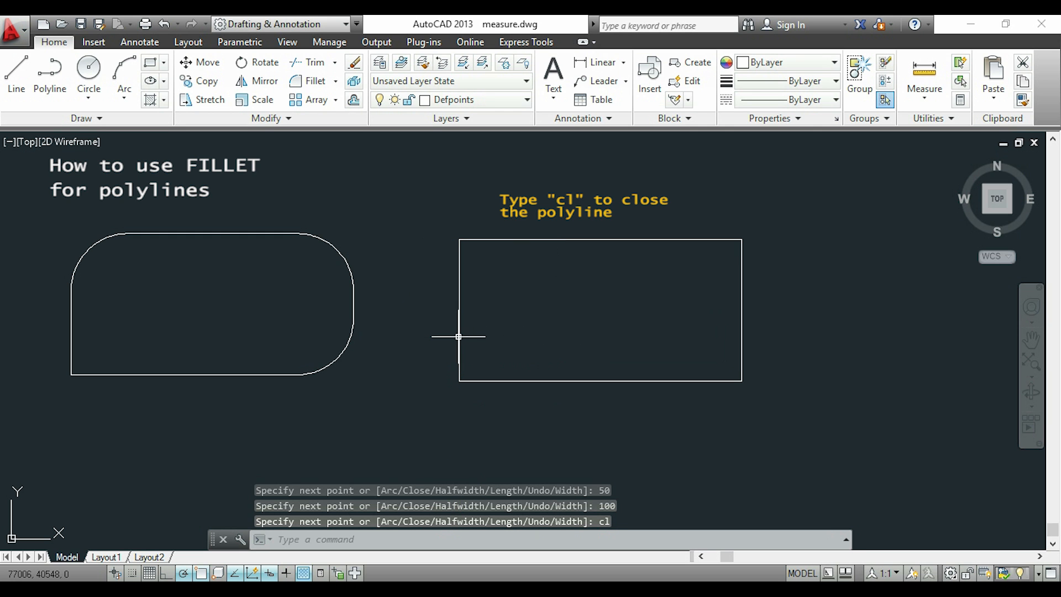
pyautogui.moveTo(477, 333)
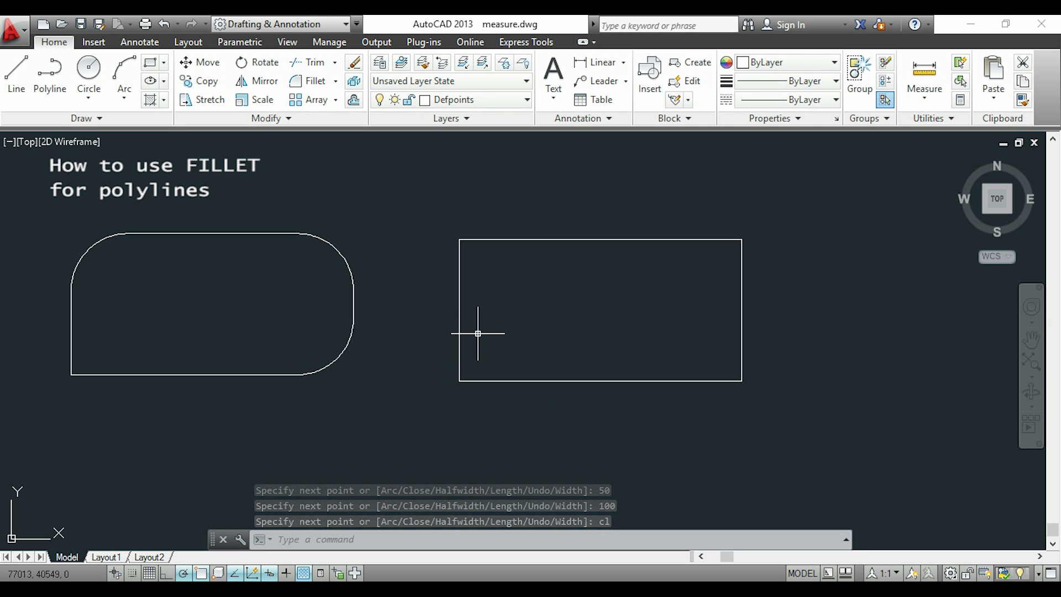
pyautogui.click(315, 81)
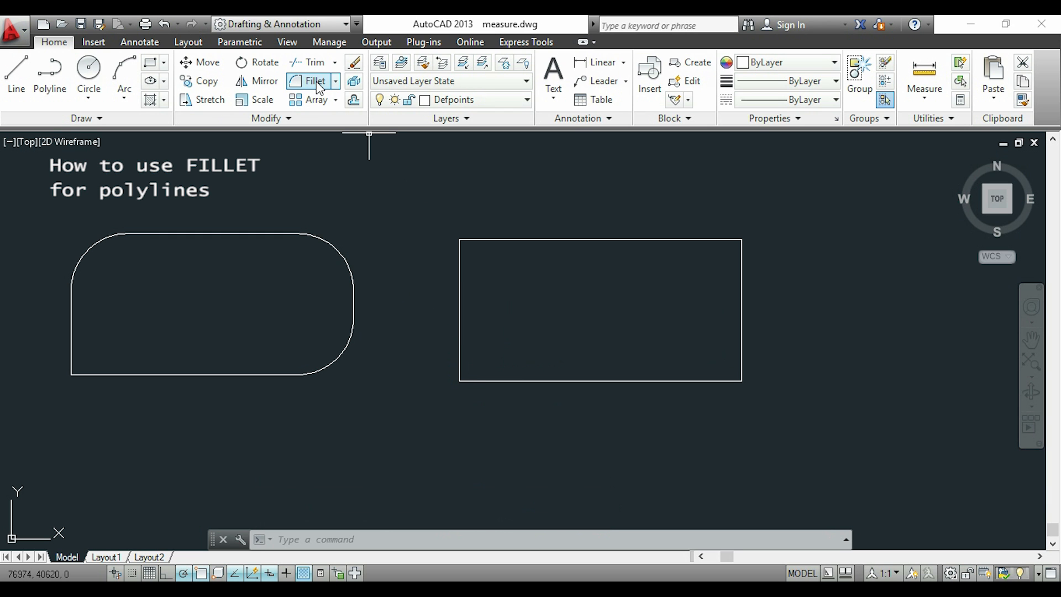
pyautogui.click(312, 80)
pyautogui.write('p')
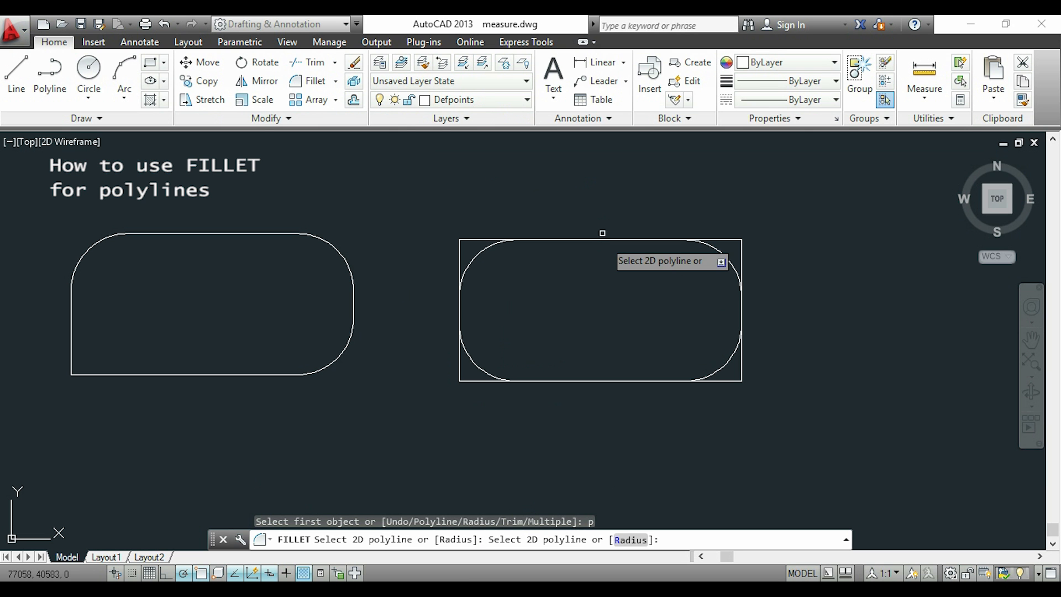
pyautogui.click(602, 239)
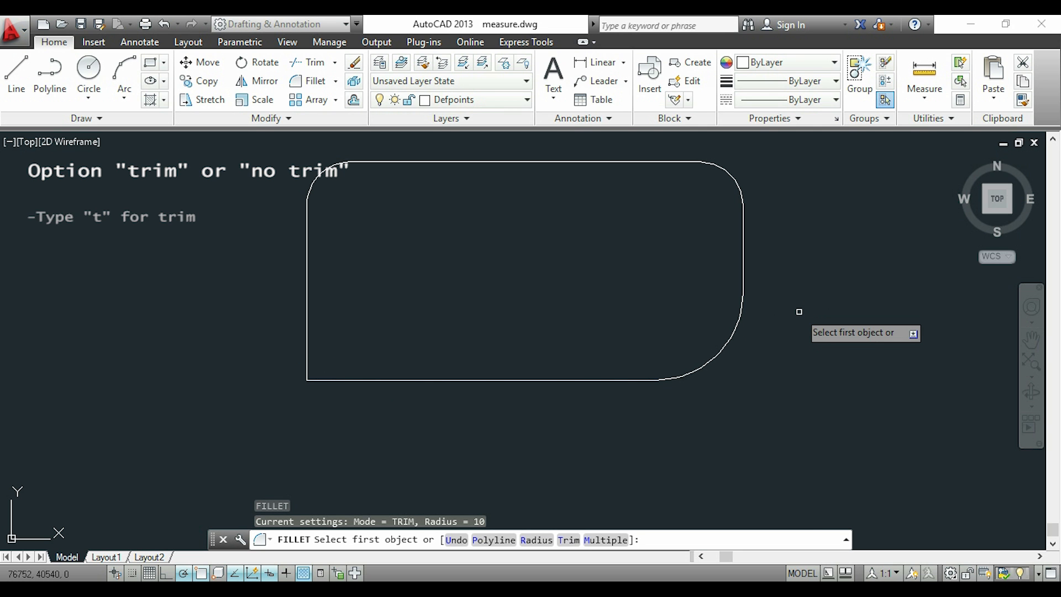
# Set the fillet Trim option to No trim so original edges remain
pyautogui.write('t')
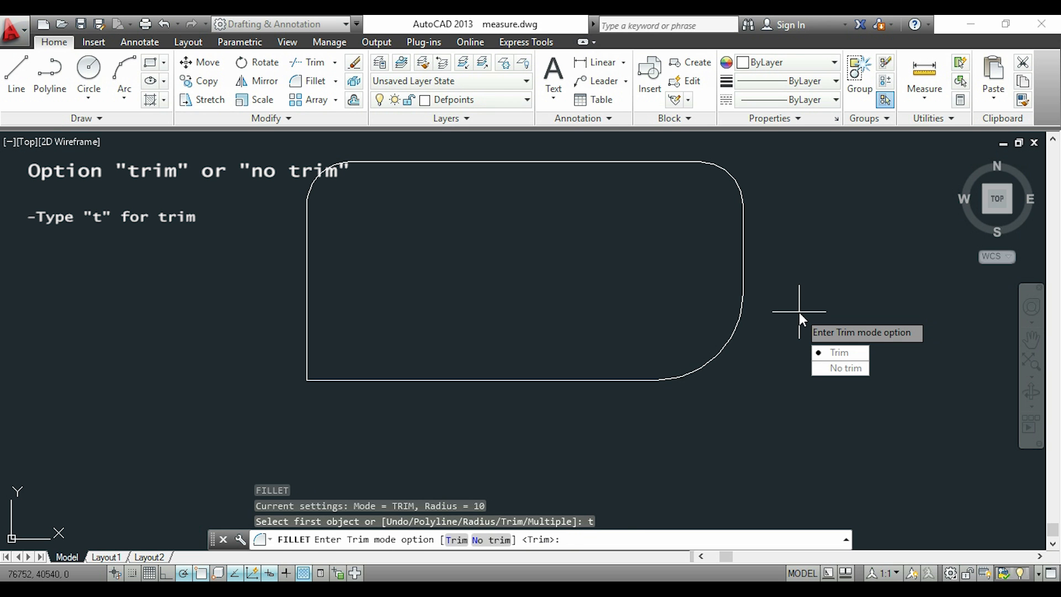
pyautogui.moveTo(801, 363)
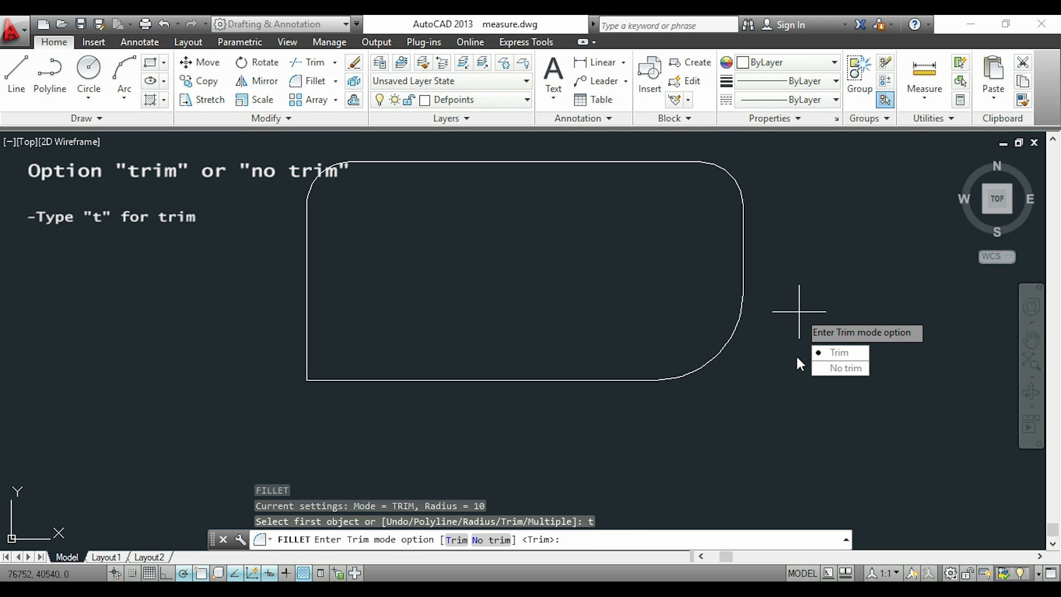
pyautogui.click(847, 367)
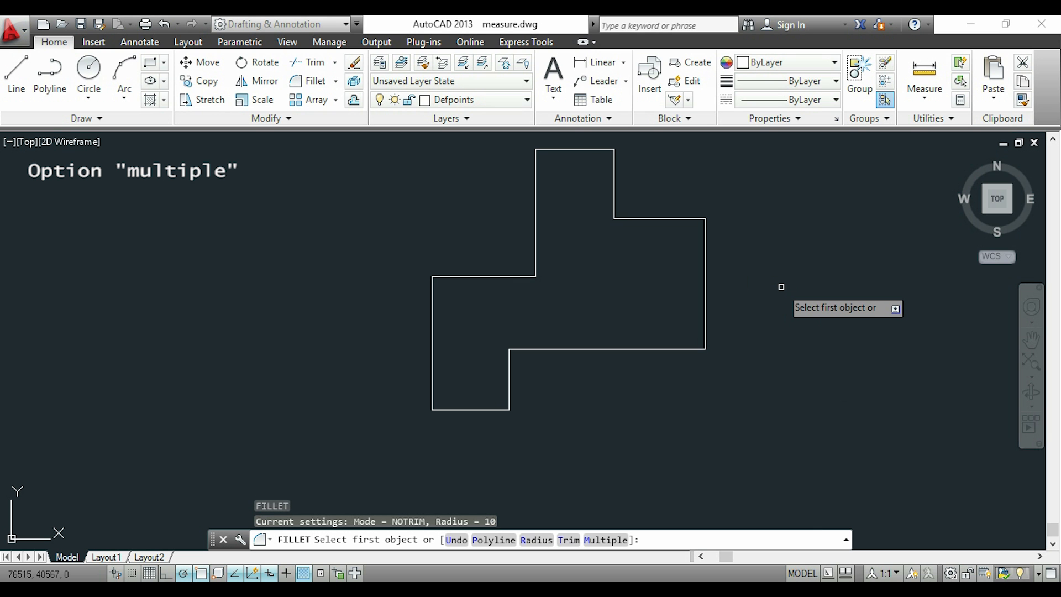
# Turn on the fillet Multiple option for the stepped outline
pyautogui.write('m/Multiple]: m')
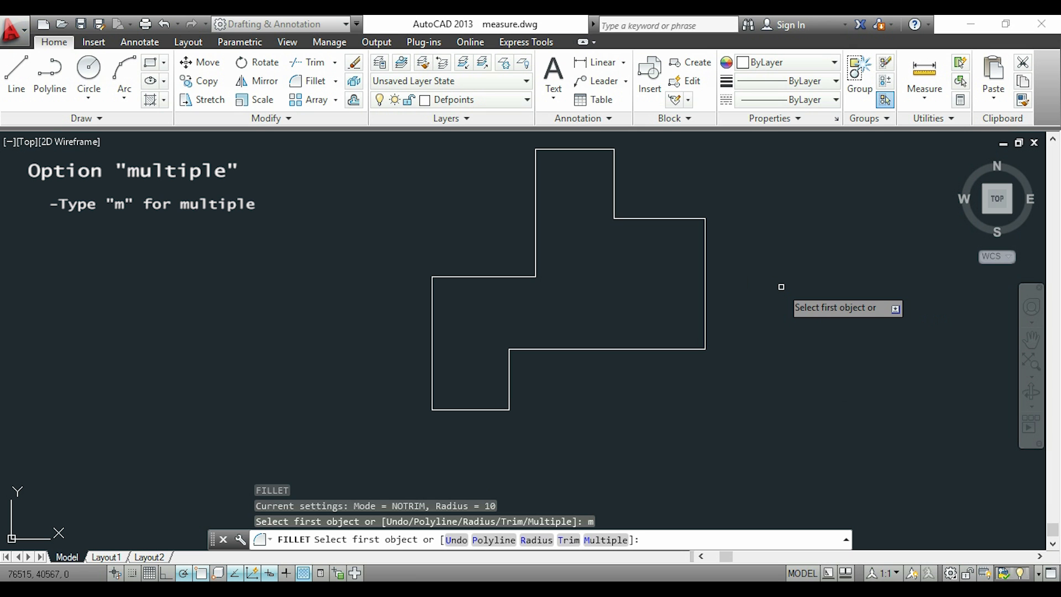
pyautogui.moveTo(643, 170)
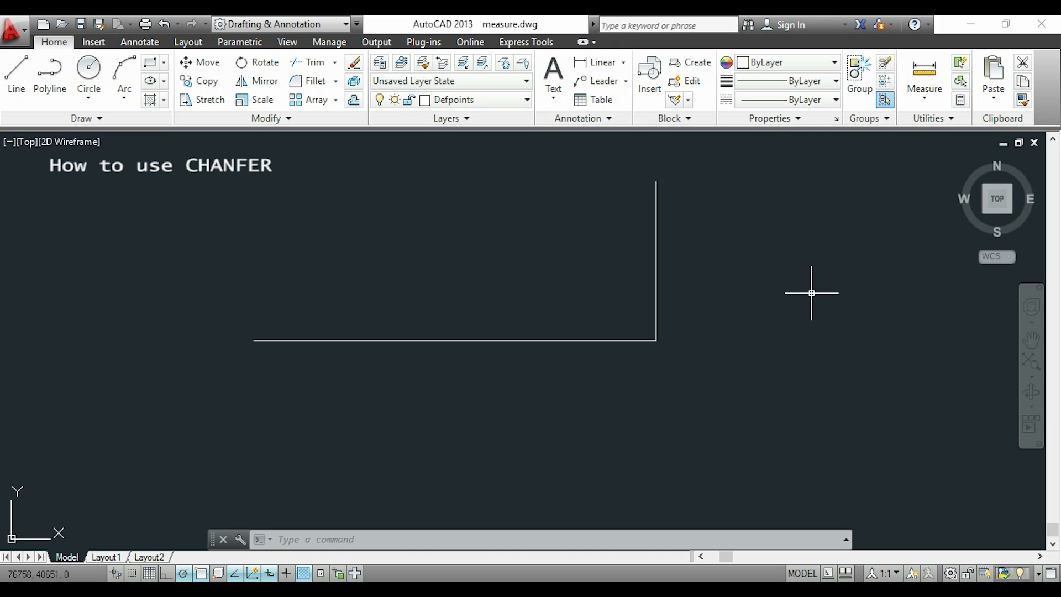
pyautogui.moveTo(807, 303)
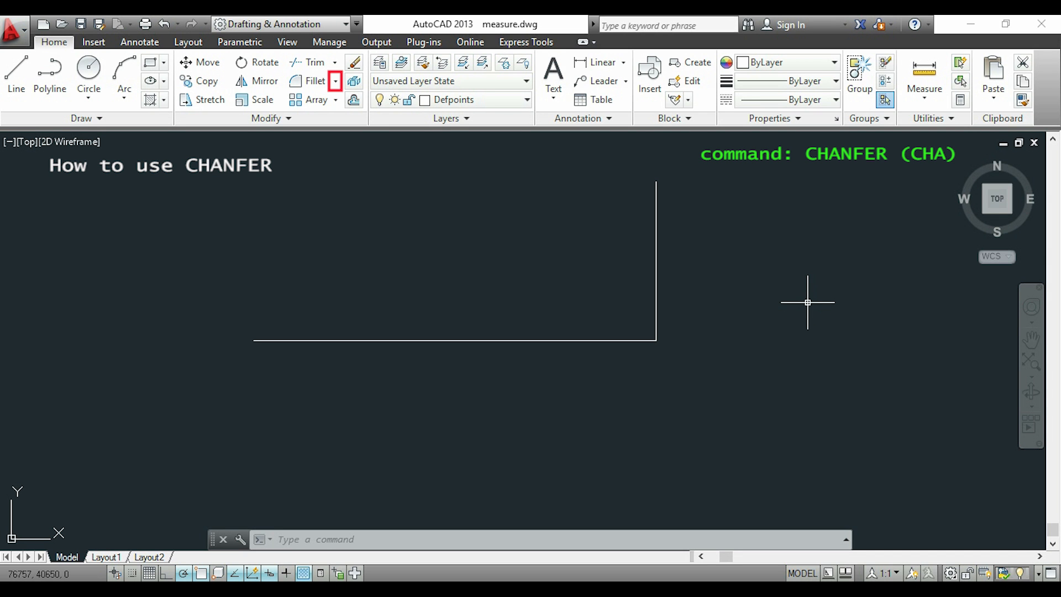
# Start Chamfer from the Fillet dropdown with distances 10 and 20
pyautogui.click(335, 81)
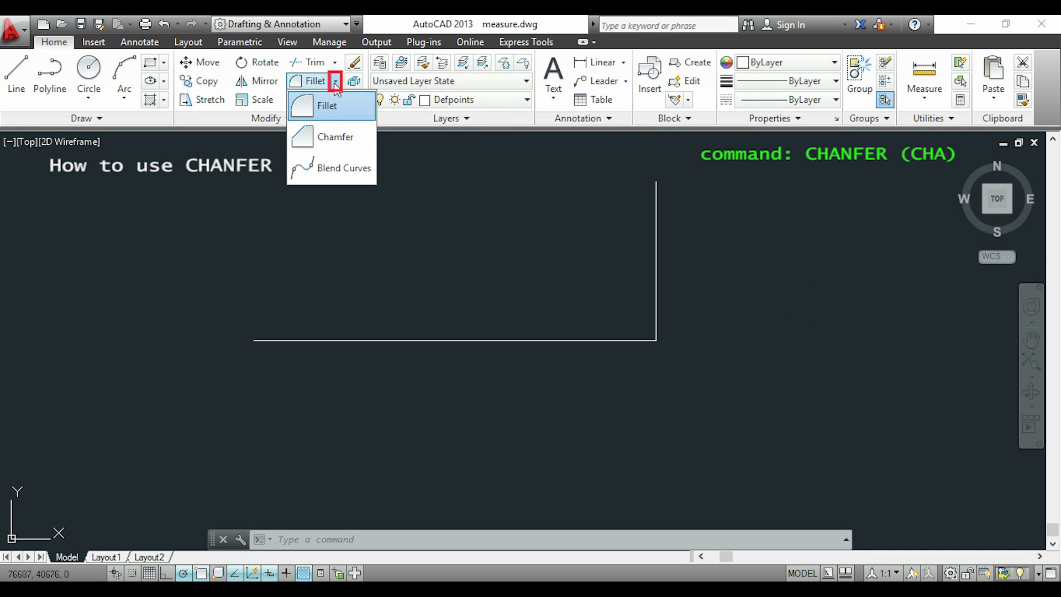
pyautogui.click(334, 137)
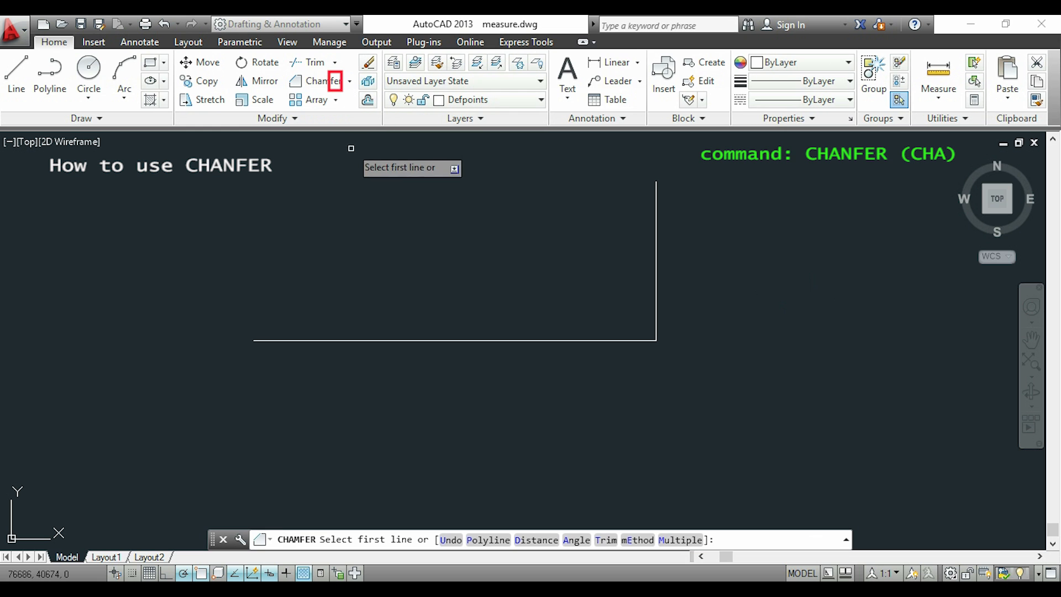
pyautogui.moveTo(362, 194)
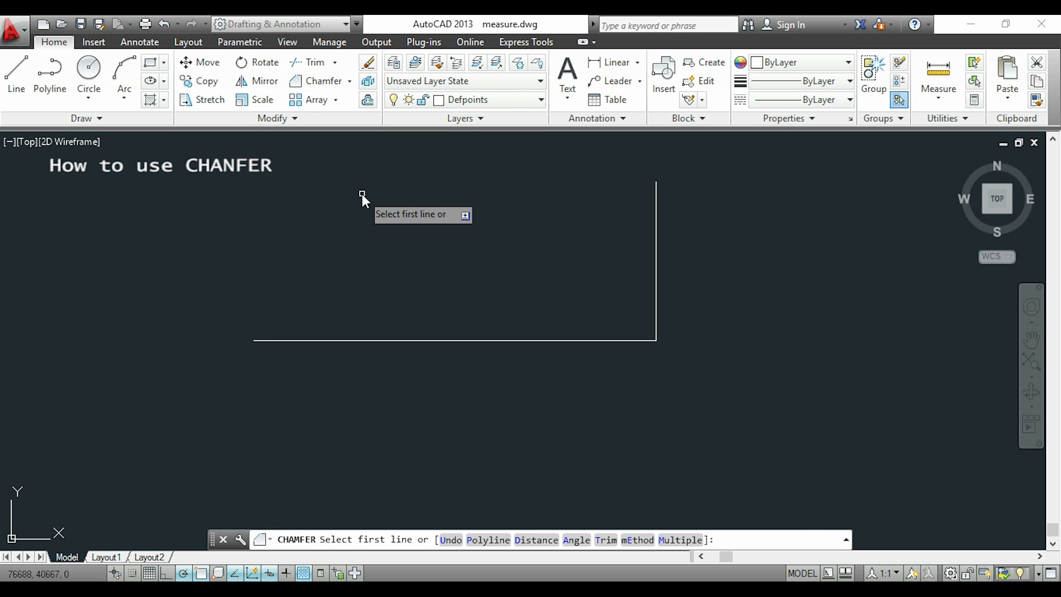
pyautogui.write('d')
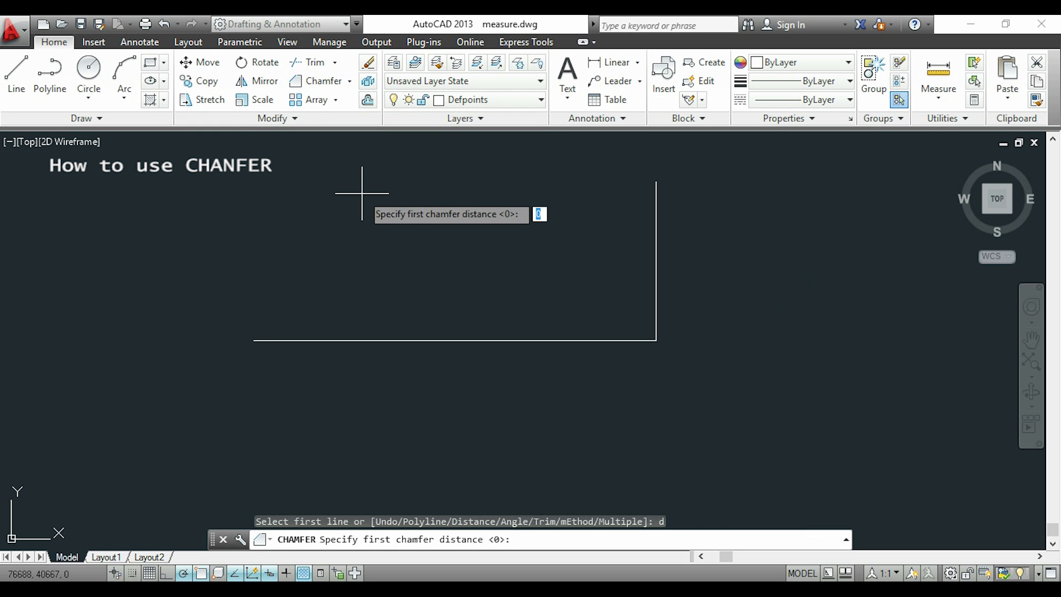
pyautogui.write('1')
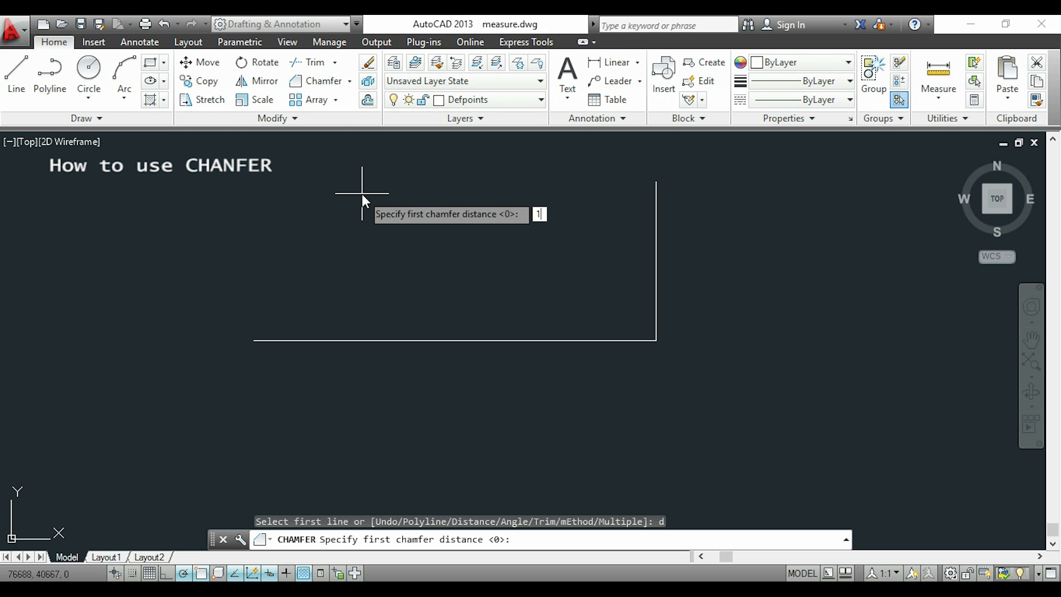
pyautogui.write('10')
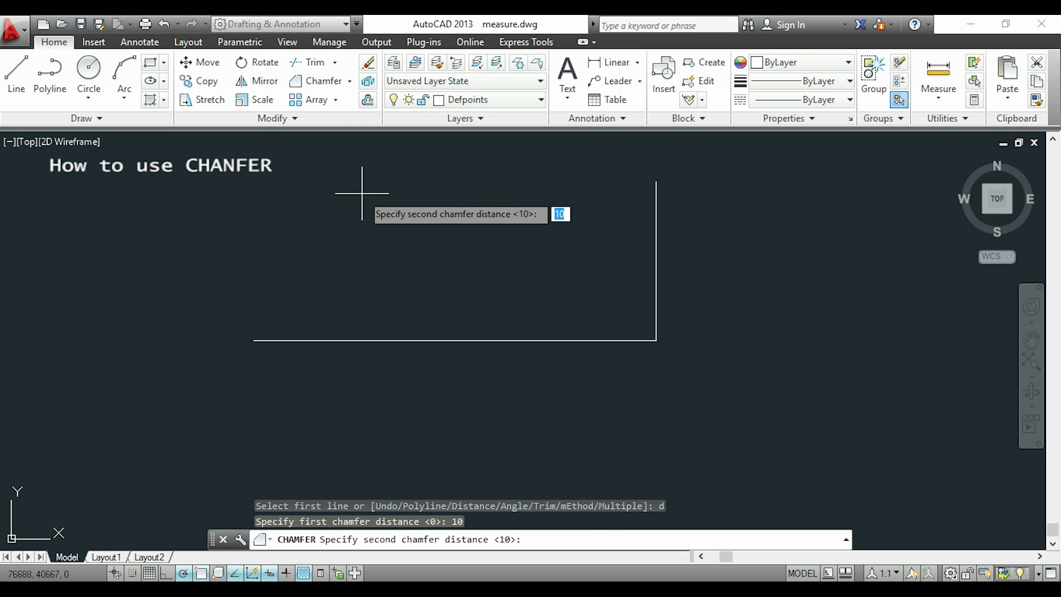
pyautogui.write('20')
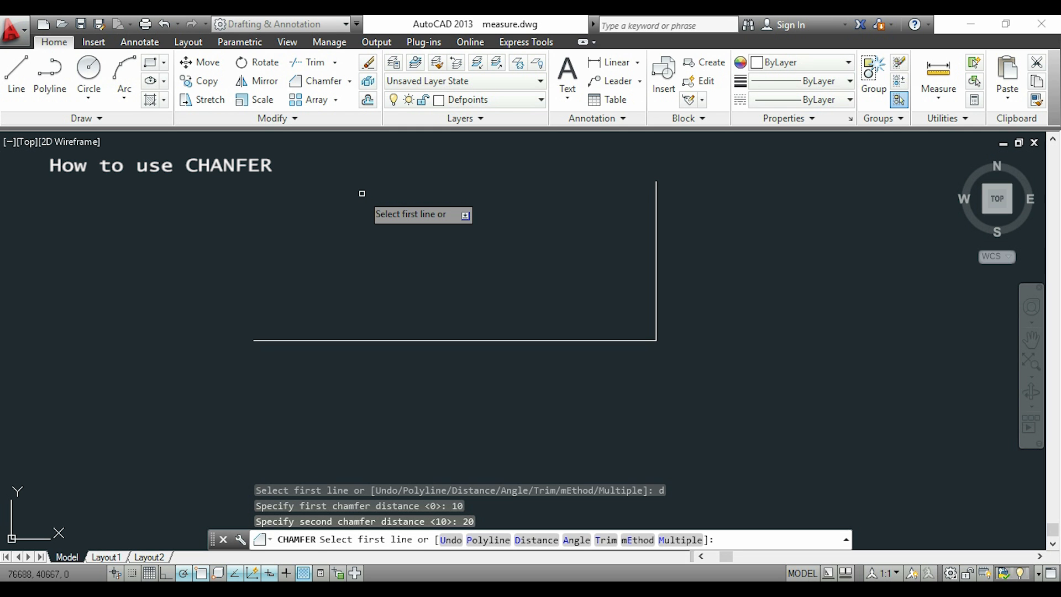
pyautogui.moveTo(641, 288)
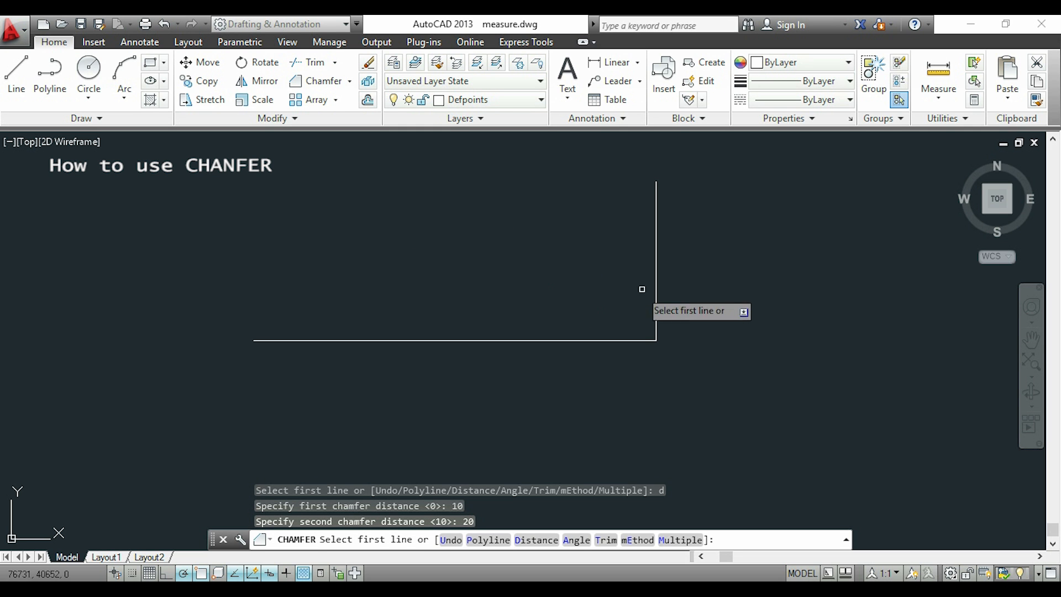